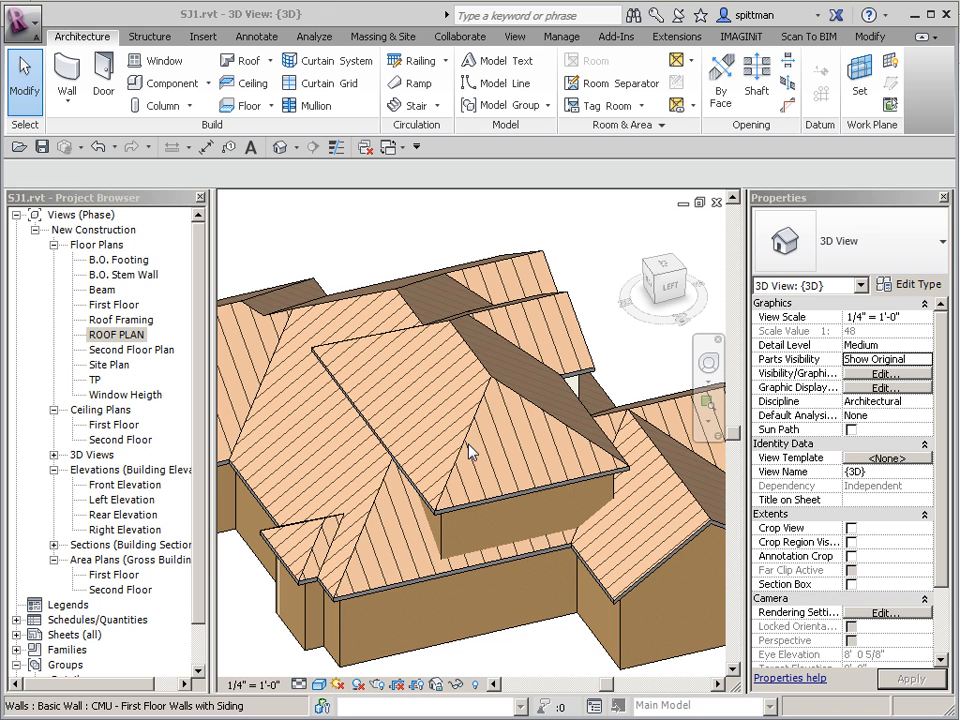
pyautogui.moveTo(365, 430)
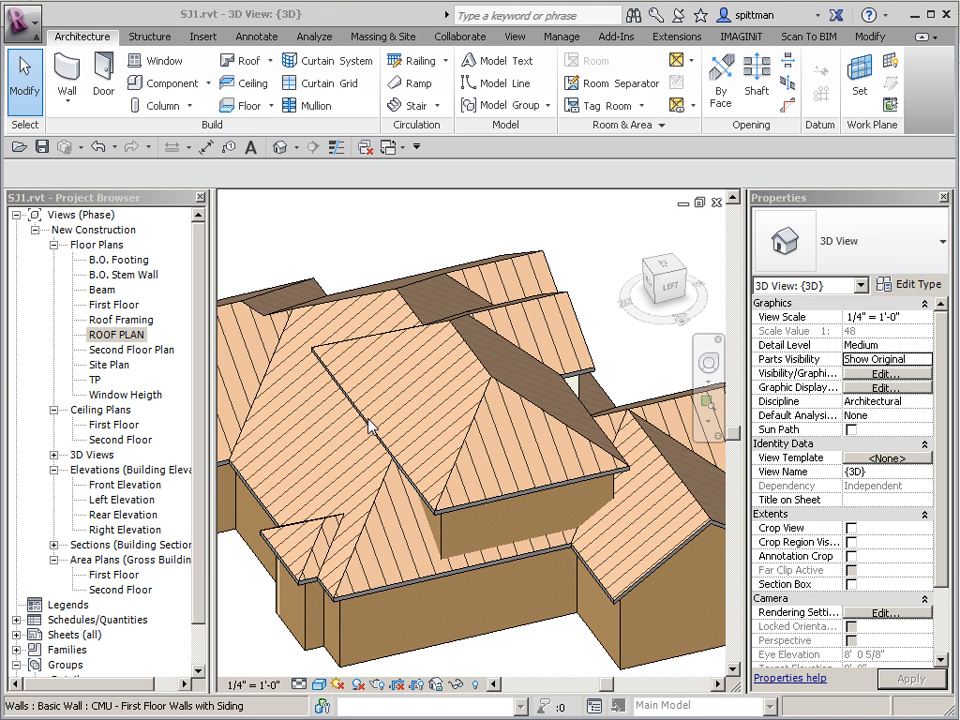
# - Select the upper roof in Section 1 and set its Base Offset to -0' 2 19/32"
pyautogui.doubleClick(116, 334)
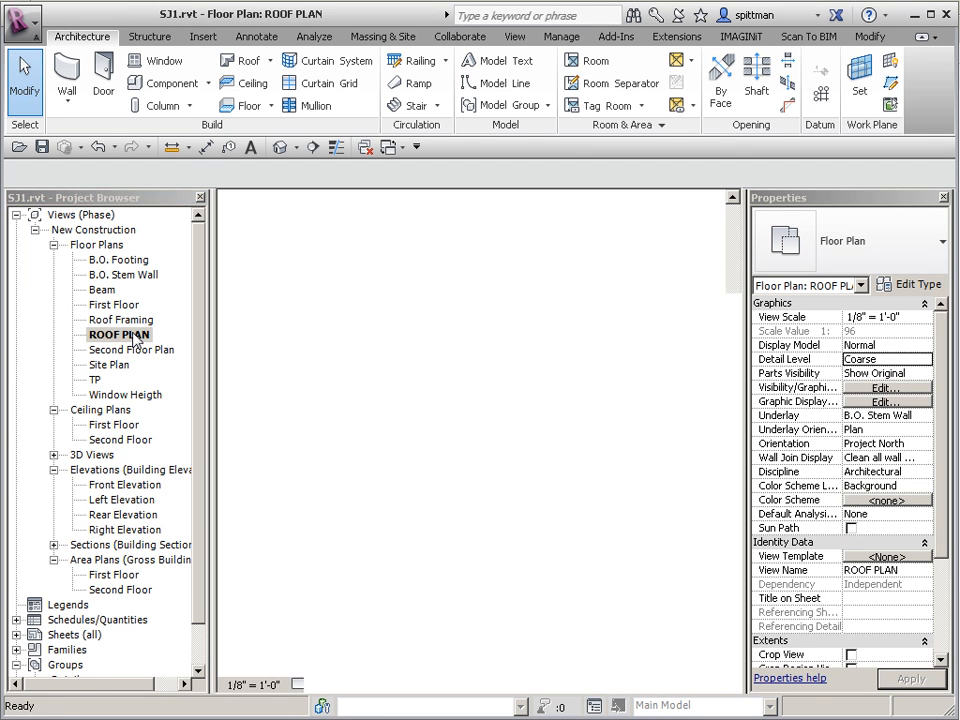
pyautogui.doubleClick(119, 333)
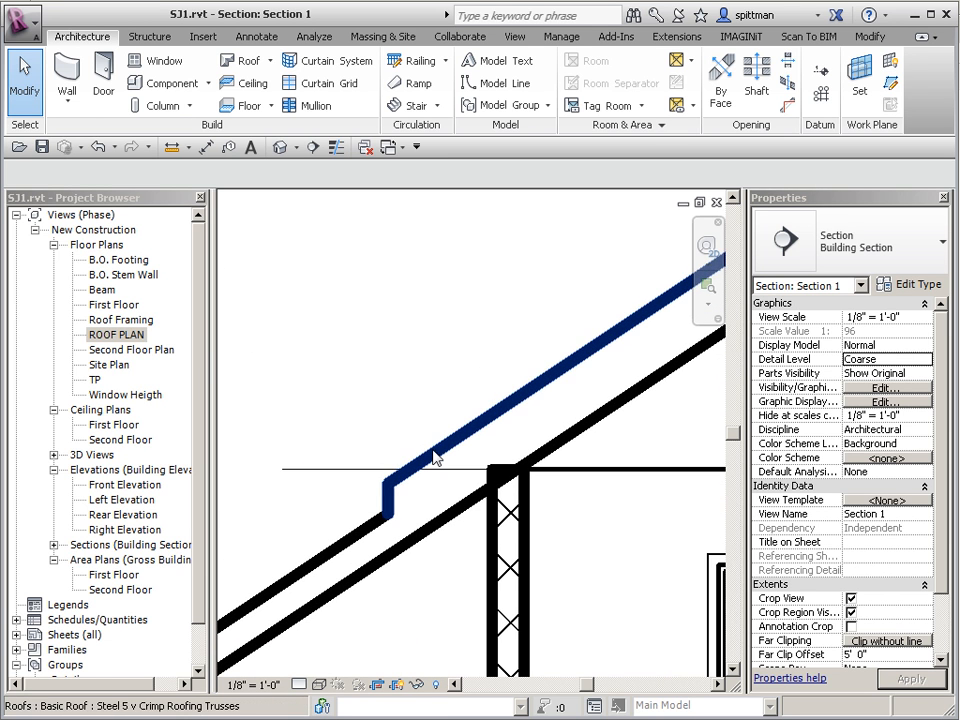
pyautogui.click(430, 450)
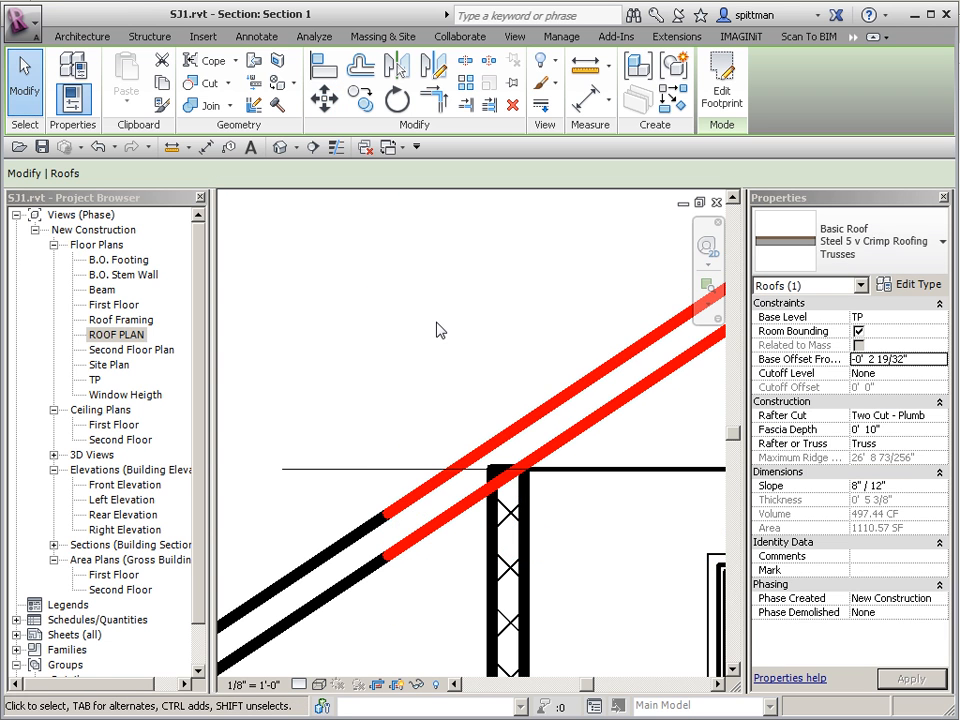
pyautogui.moveTo(156, 335)
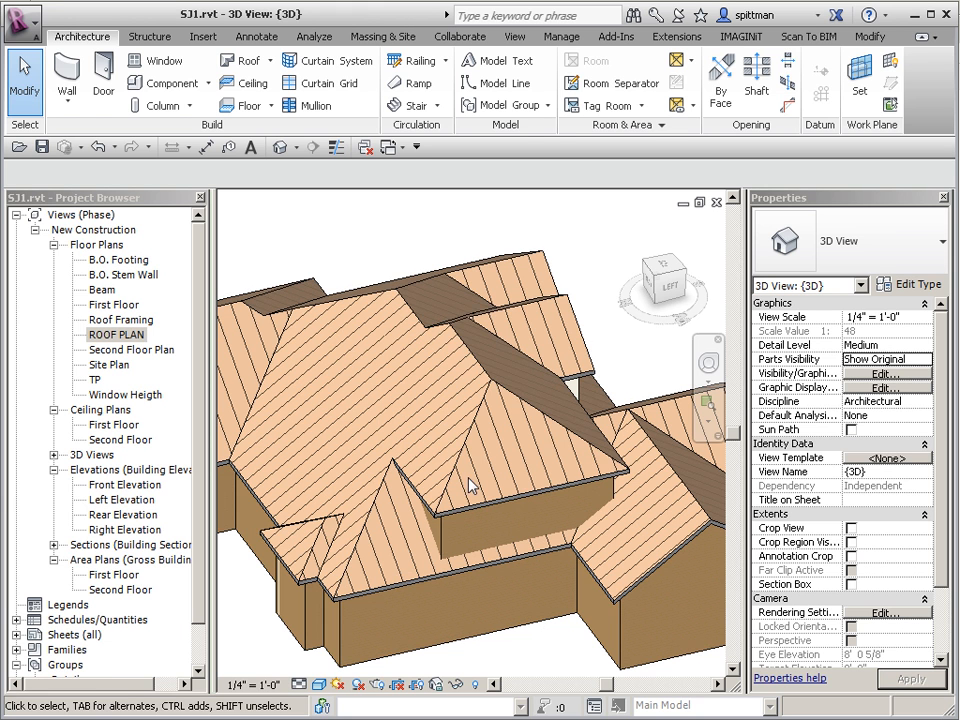
# - Select the lowered upper hip roof in 3D to check how it overlaps the lower roof
pyautogui.click(450, 400)
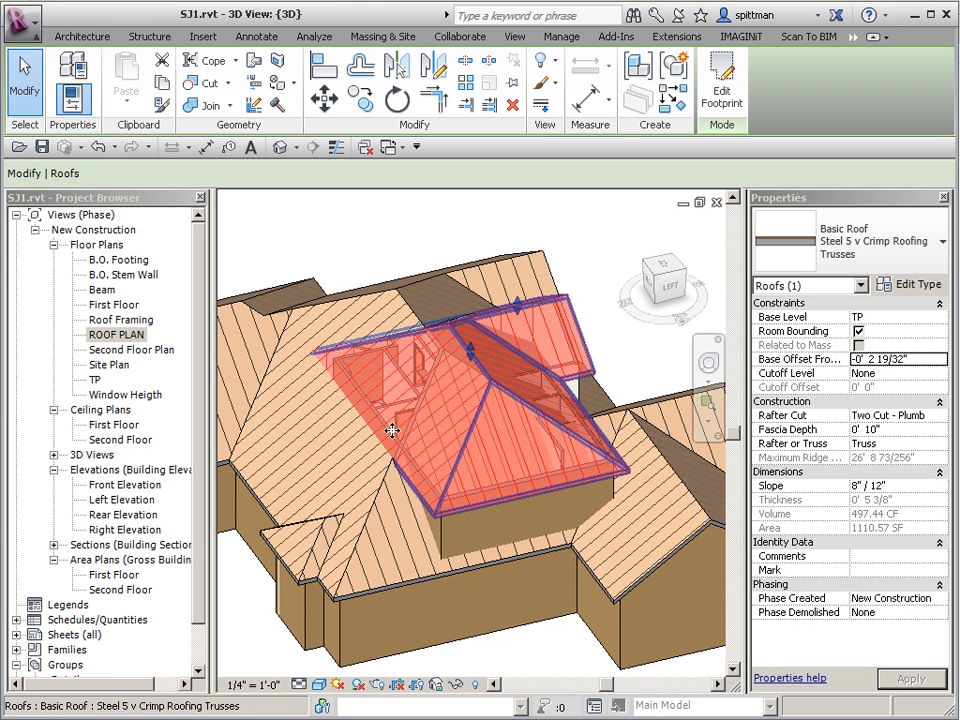
pyautogui.click(525, 478)
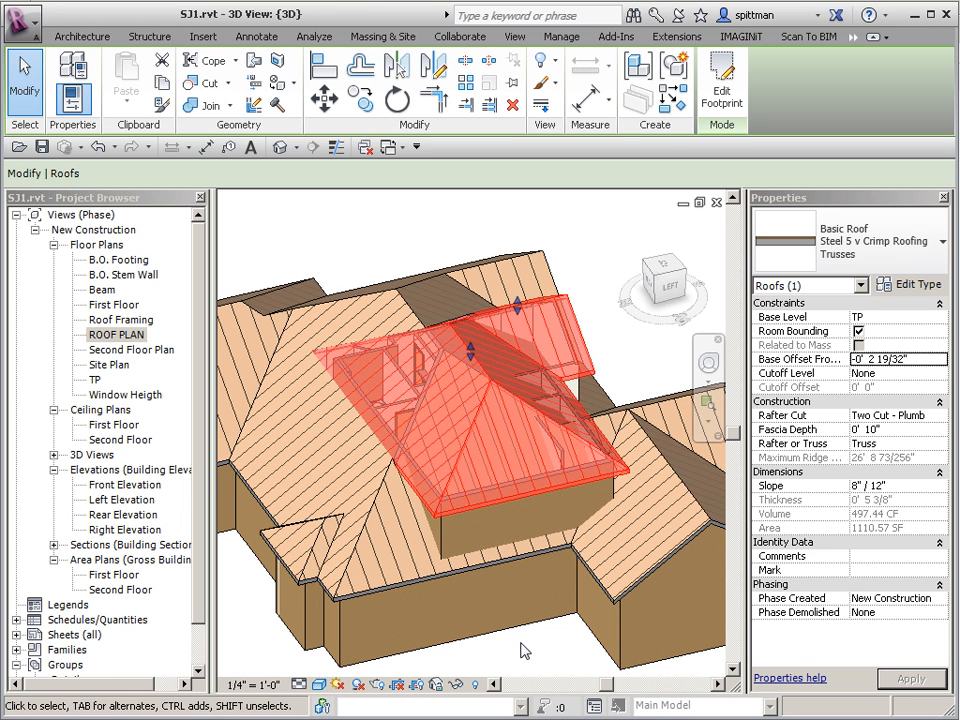
pyautogui.moveTo(480, 588)
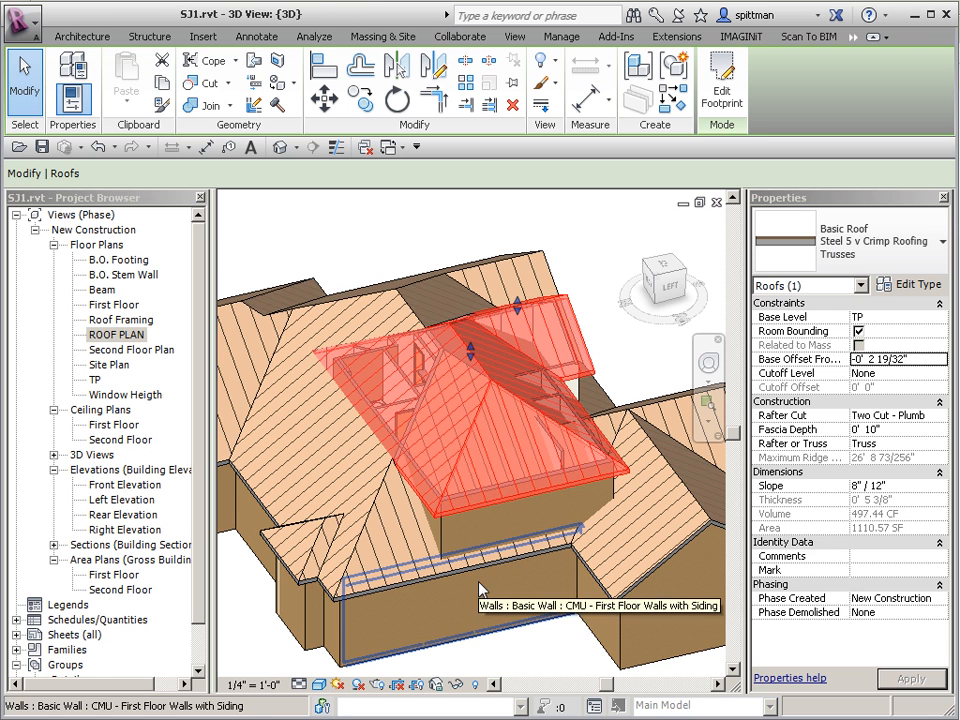
# - From the ROOF PLAN, start a vertical opening (Architecture > Opening > Vertical) on the roof
pyautogui.doubleClick(116, 334)
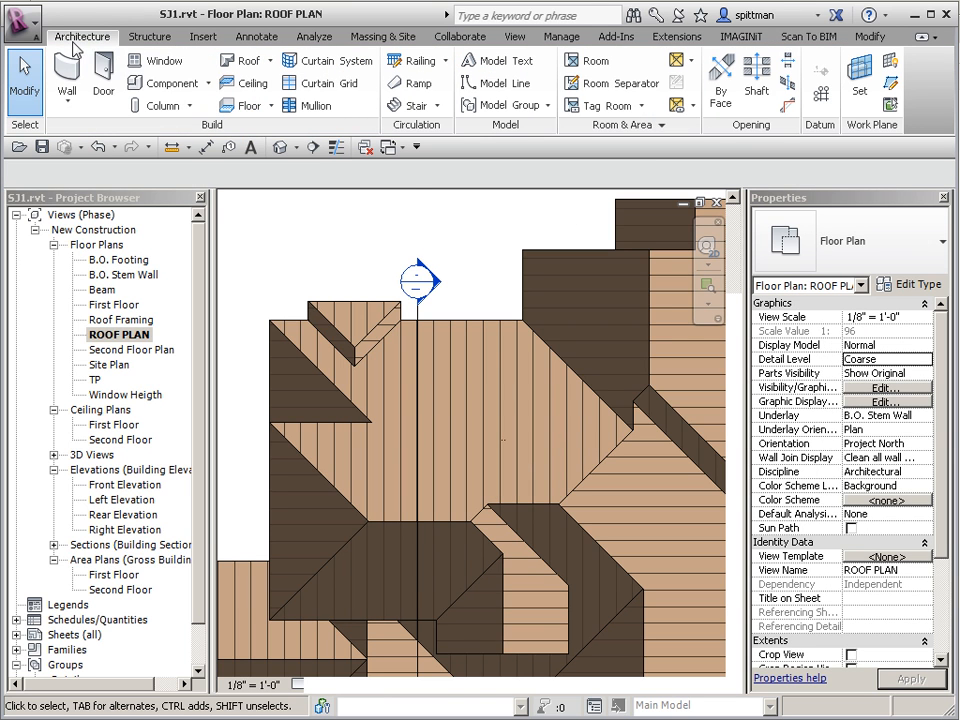
pyautogui.moveTo(742, 181)
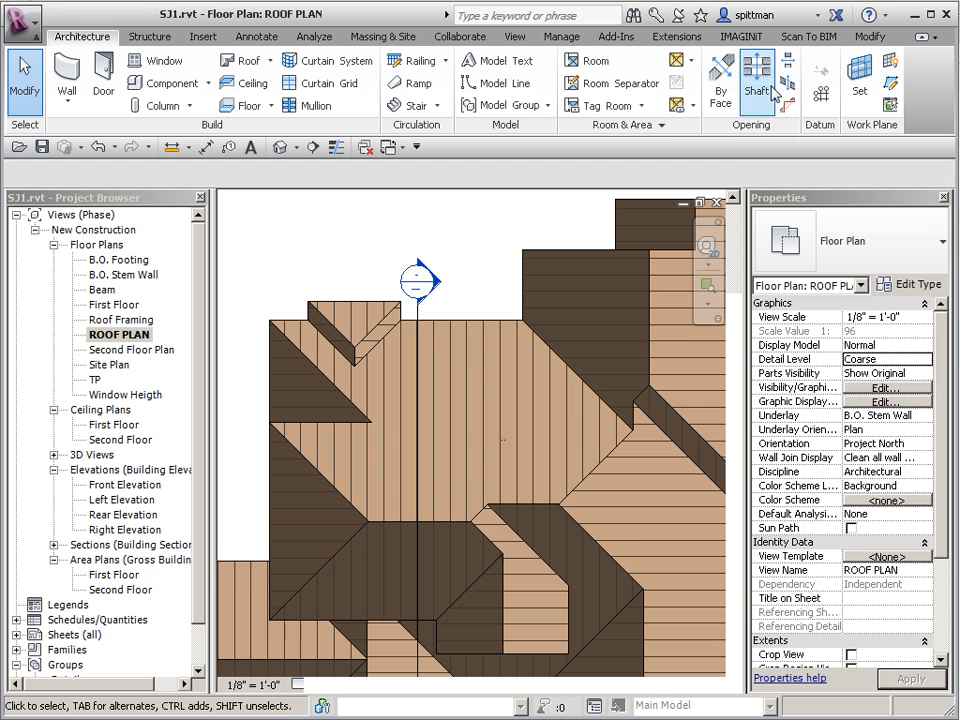
pyautogui.moveTo(789, 82)
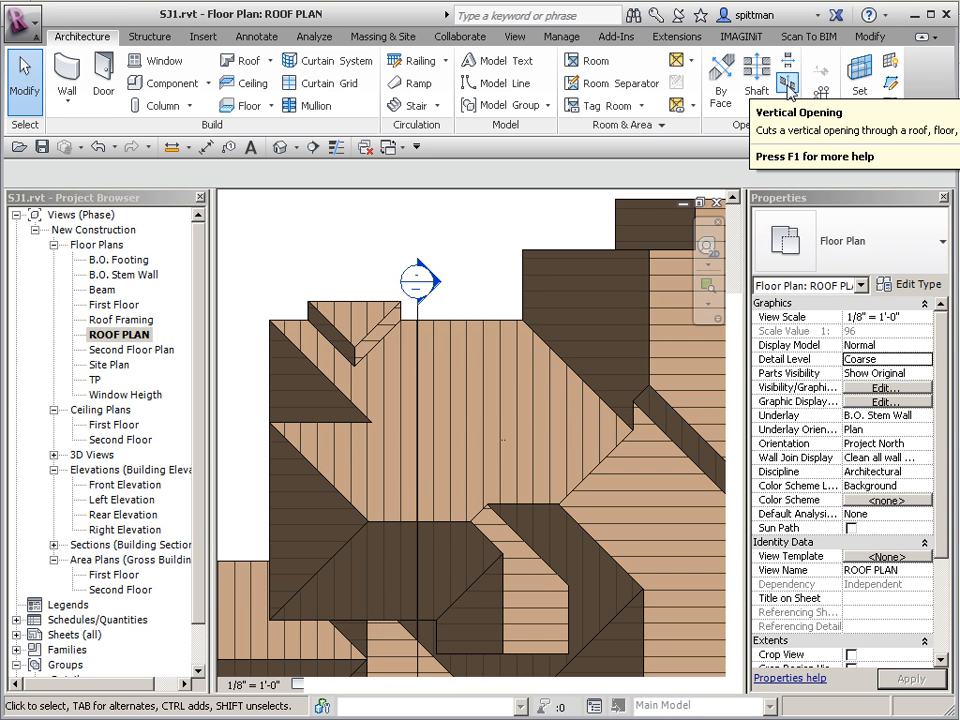
pyautogui.click(787, 75)
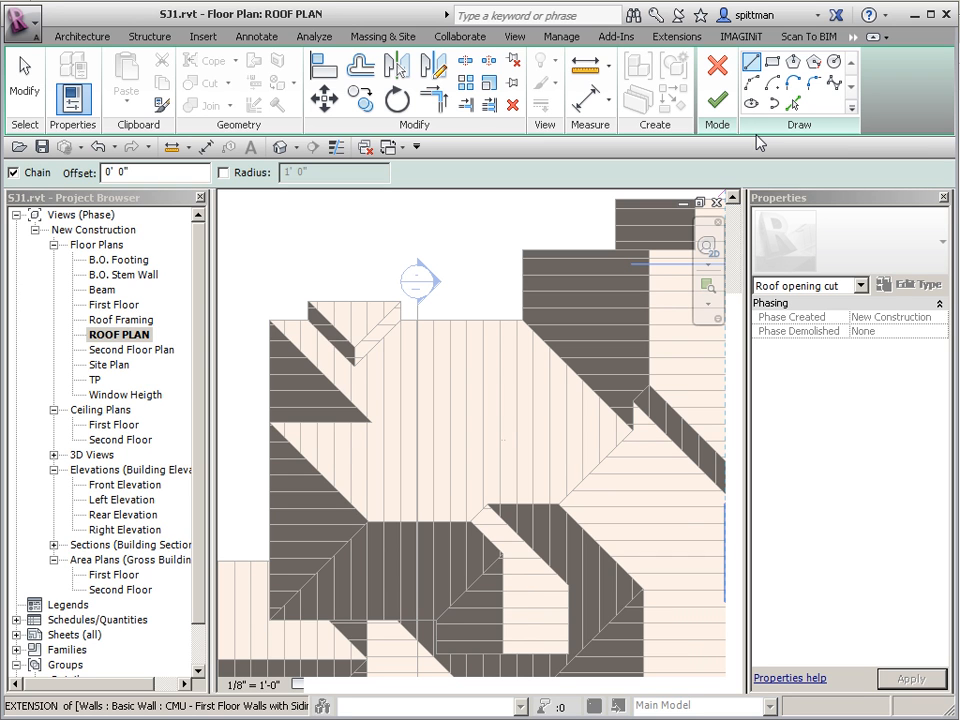
pyautogui.moveTo(793, 104)
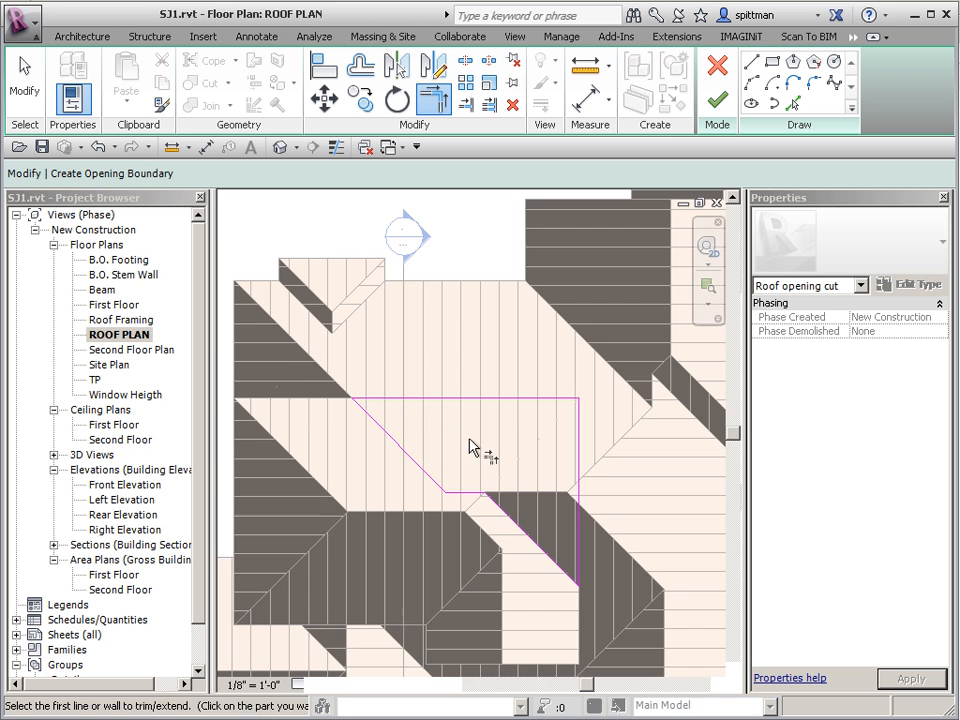
# - Finish the opening sketch and select the upper roof in 3D to verify the cut
pyautogui.scroll(-3)
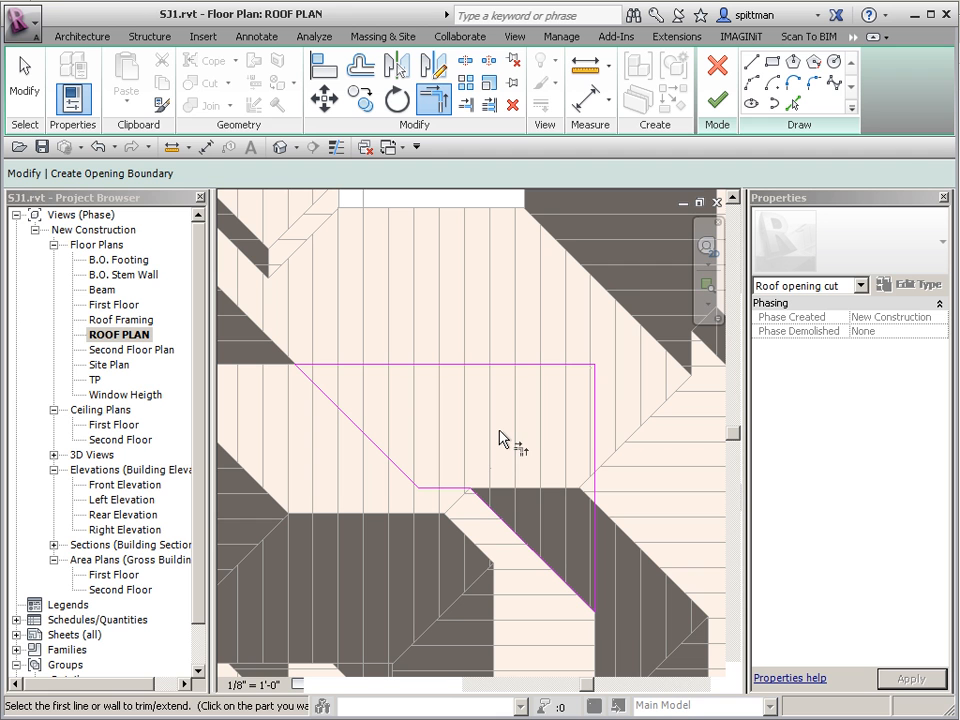
pyautogui.moveTo(717, 103)
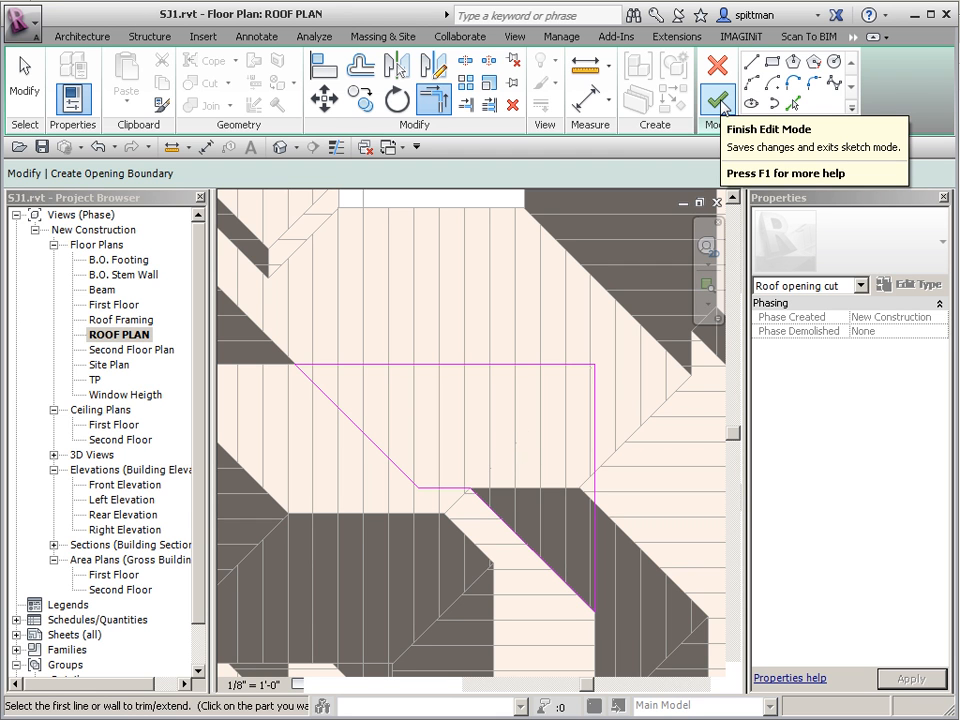
pyautogui.click(717, 89)
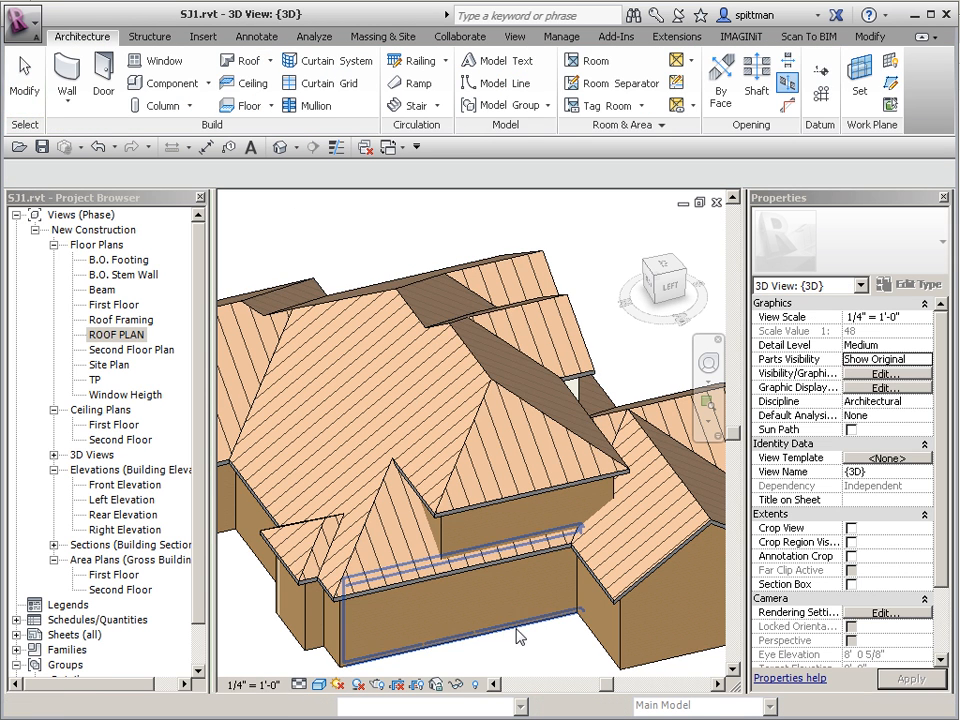
pyautogui.click(465, 490)
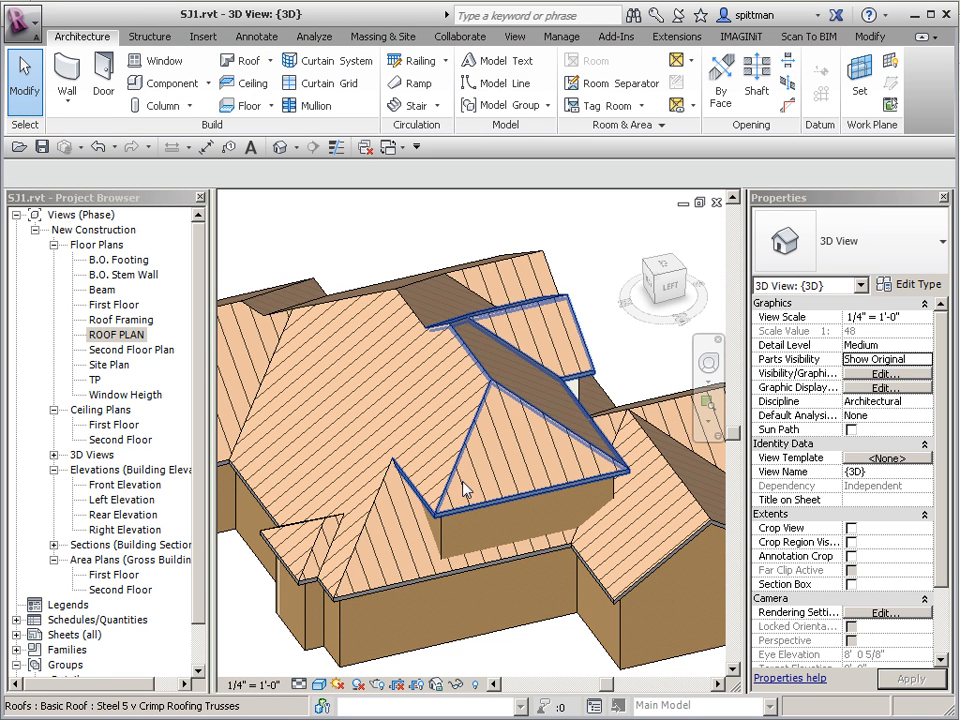